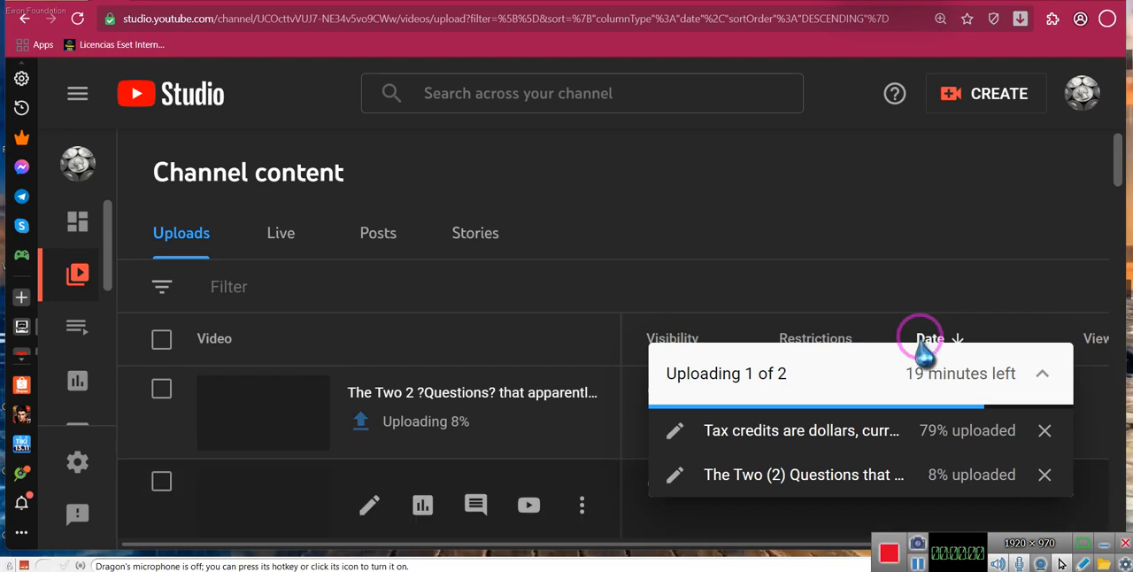
{"action": "mouse_move", "coordinate": [929, 338]}
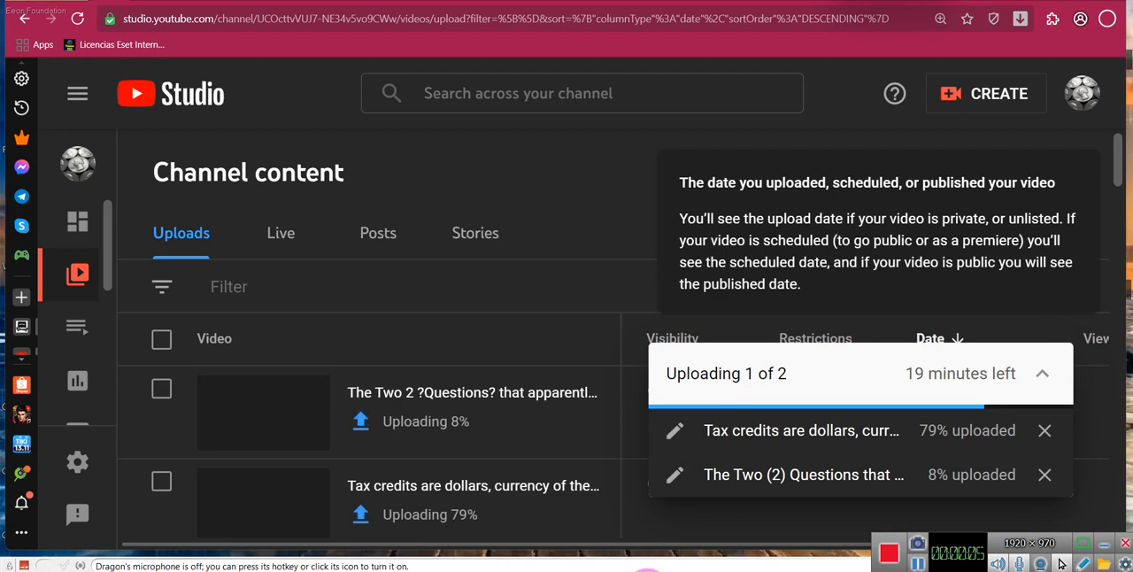
{"action": "mouse_move", "coordinate": [648, 550]}
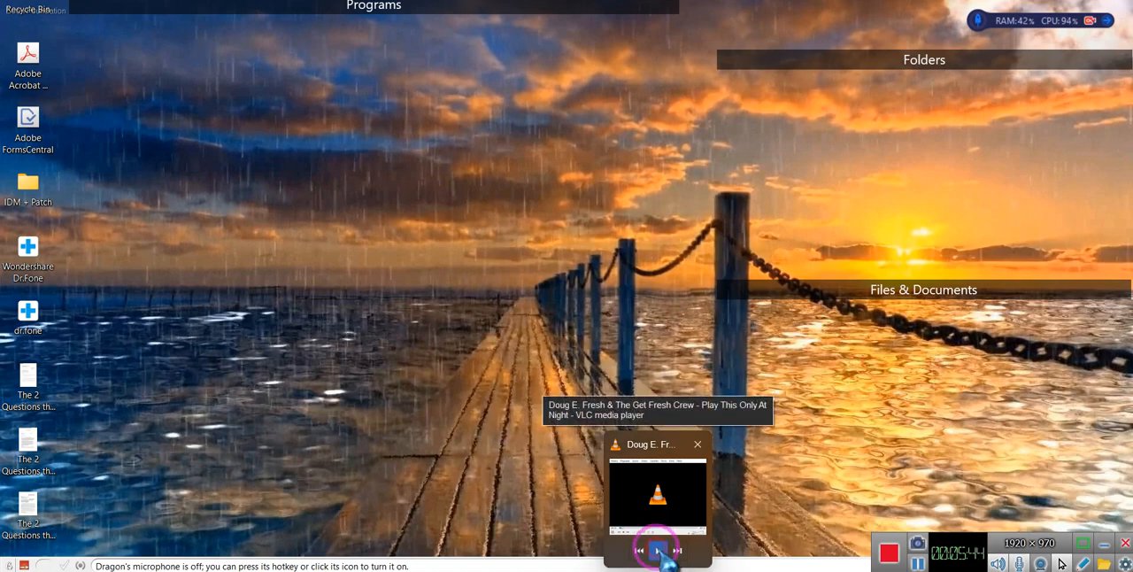
{"action": "left_click", "coordinate": [697, 443]}
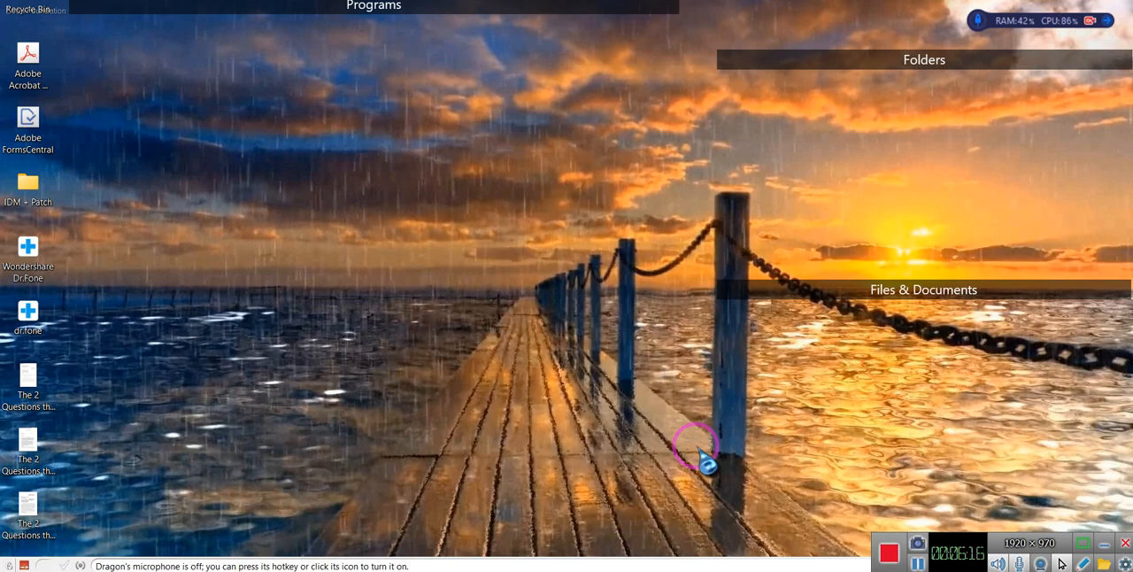
{"action": "mouse_move", "coordinate": [827, 548]}
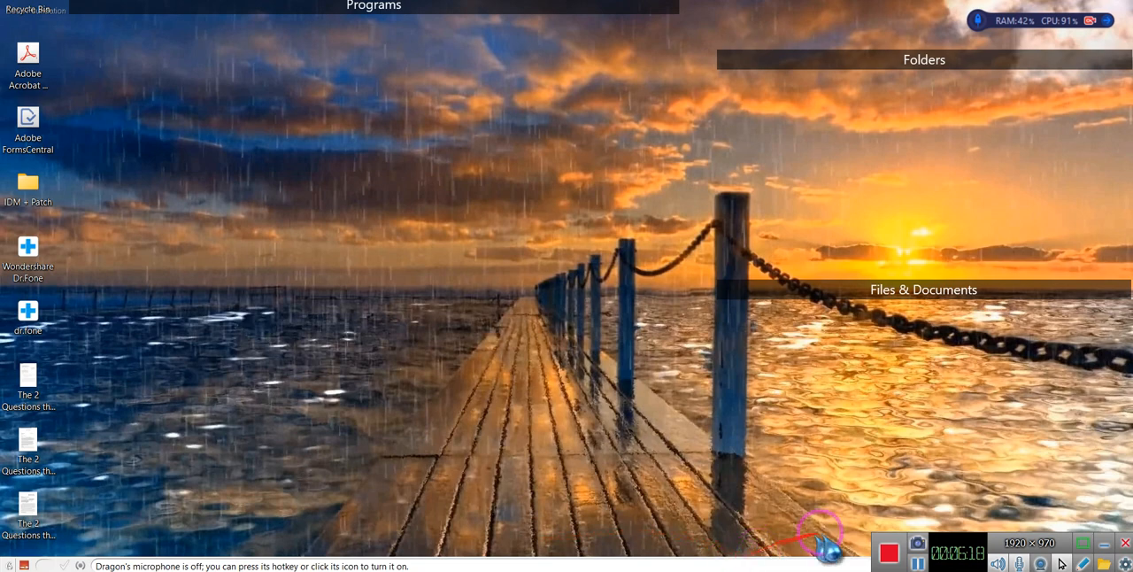